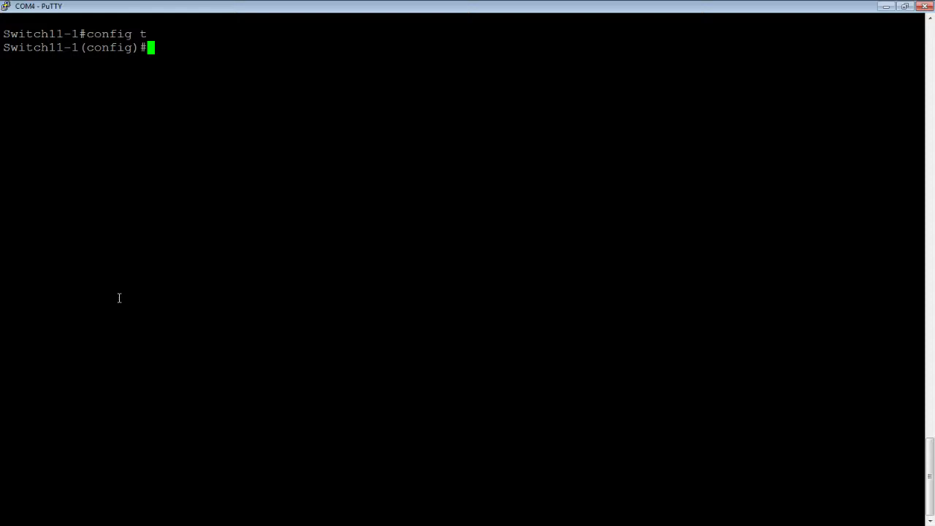
Display the routing table showing directly connected routes 10.0.0.0/24 and 20.0.0.0/24
{"action": "type", "text": "sh ipr"}
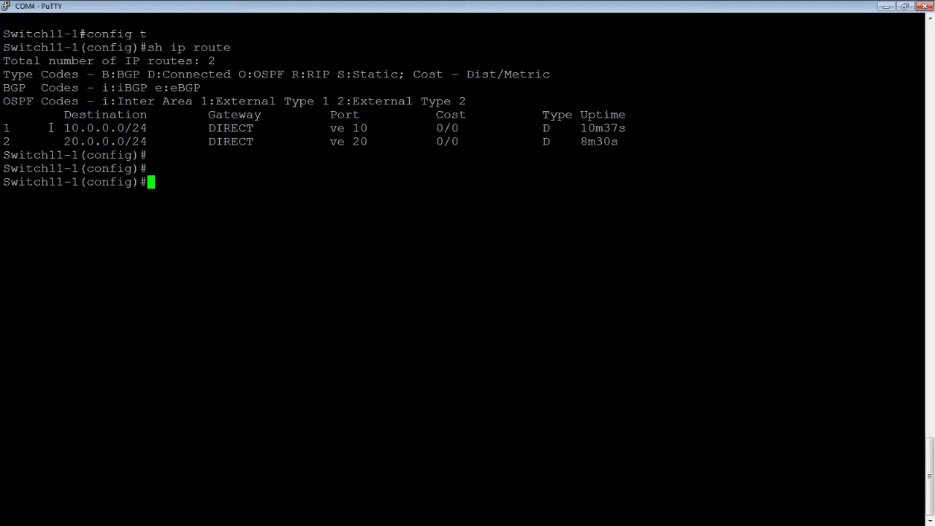
{"action": "mouse_move", "coordinate": [156, 128]}
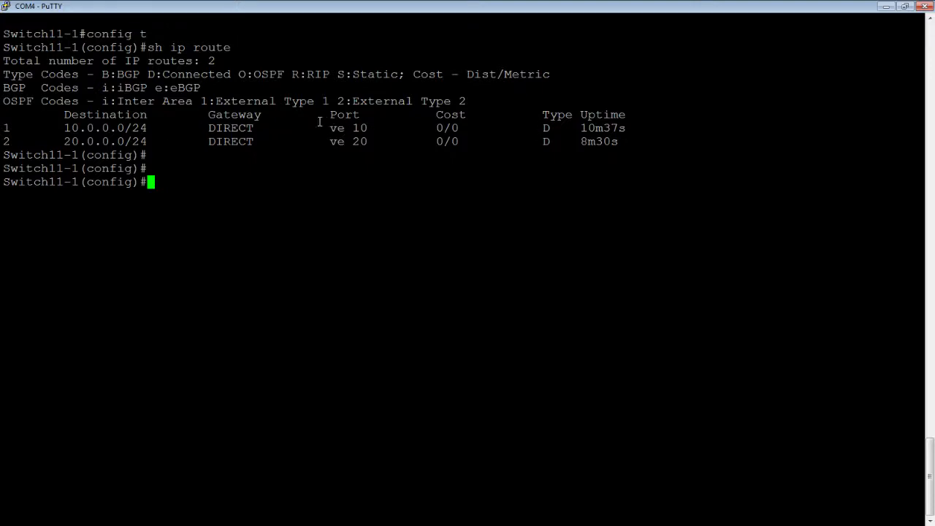
{"action": "mouse_move", "coordinate": [365, 128]}
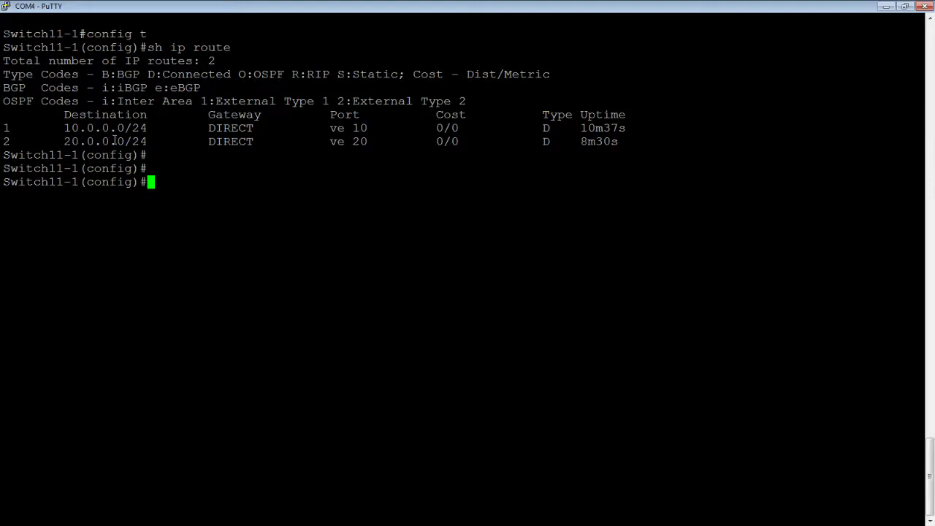
{"action": "mouse_move", "coordinate": [380, 146]}
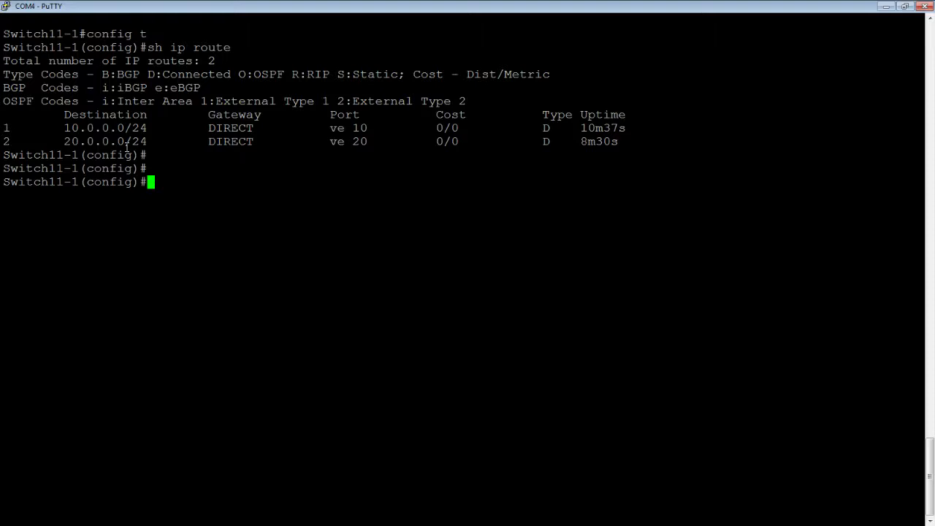
Type the static route 192.168.1.0 255.255.255.0 via next hop 10.0.0.2
{"action": "type", "text": "ip route"}
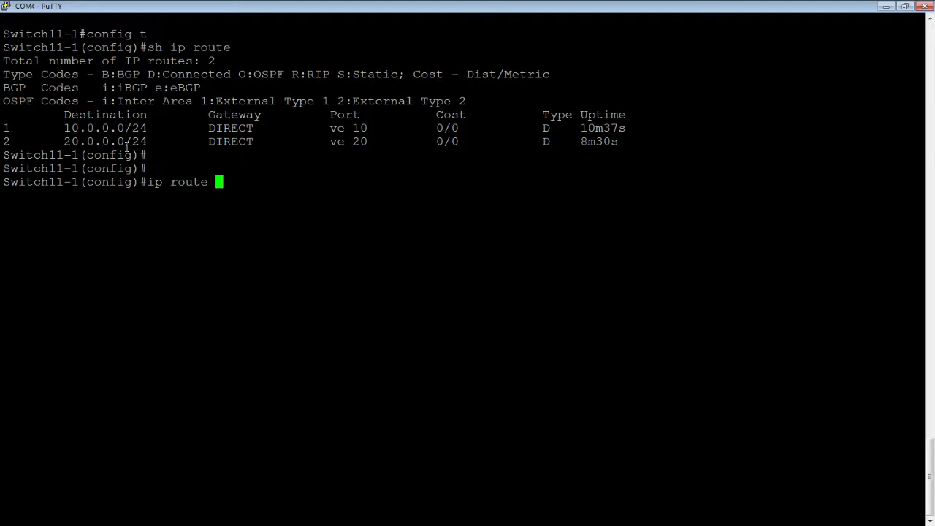
{"action": "type", "text": "192.168"}
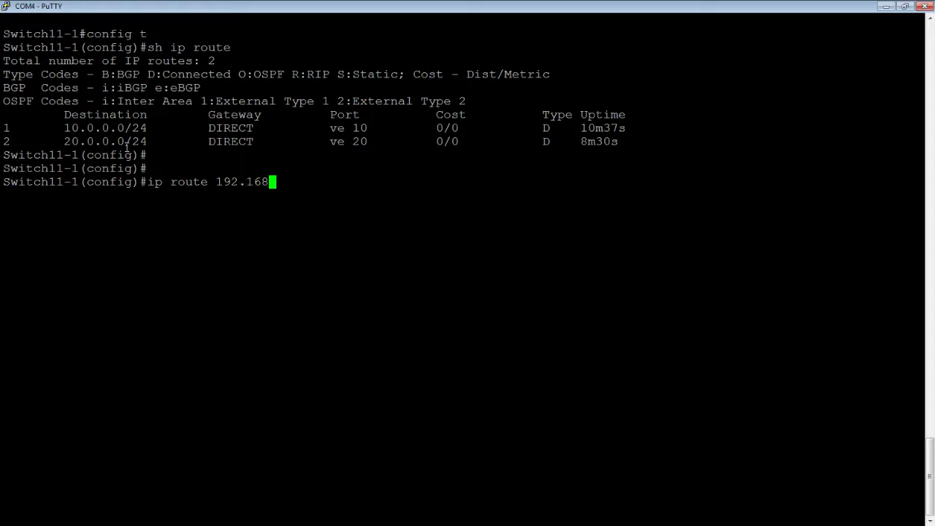
{"action": "type", "text": ".1.0/"}
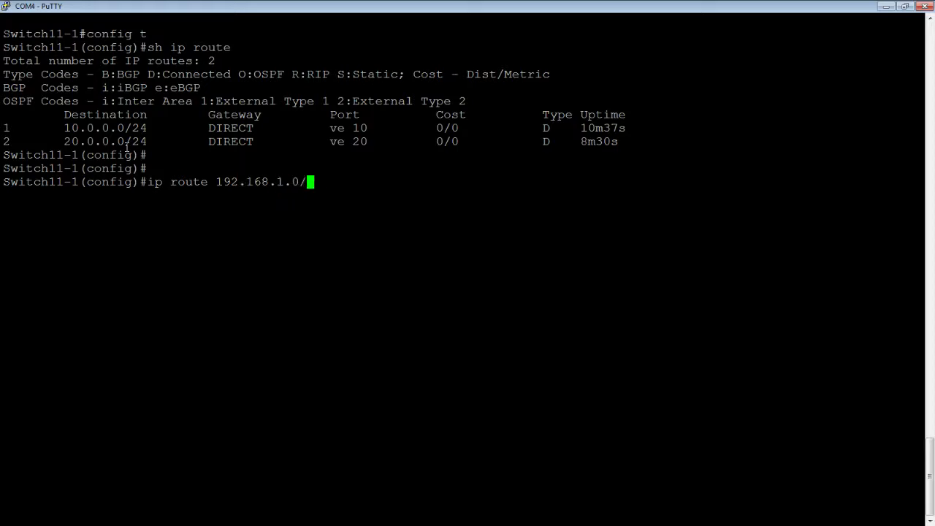
{"action": "type", "text": "24"}
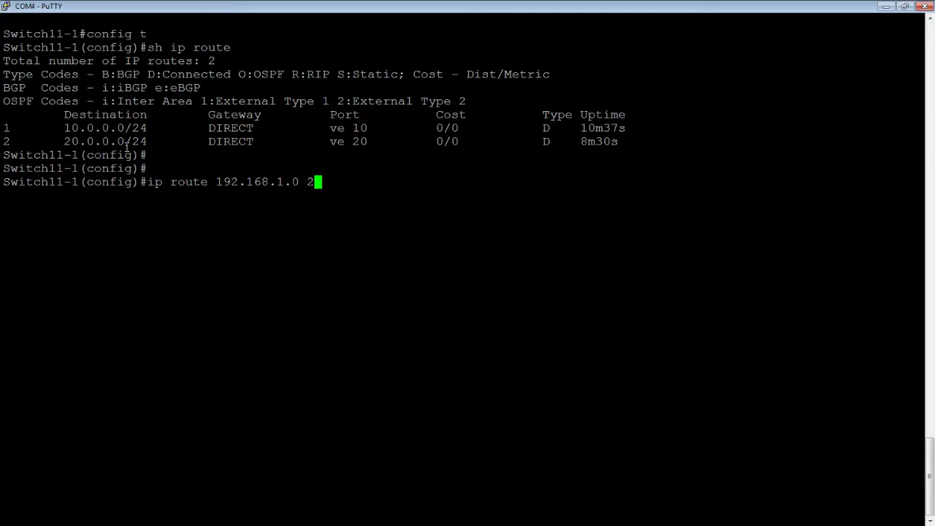
{"action": "type", "text": "55.255.255.0"}
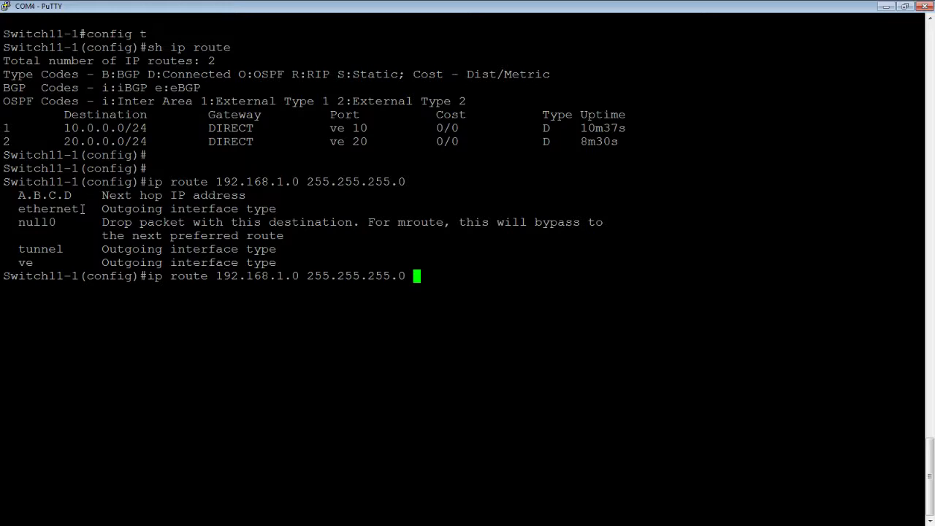
{"action": "type", "text": "10.0.0."}
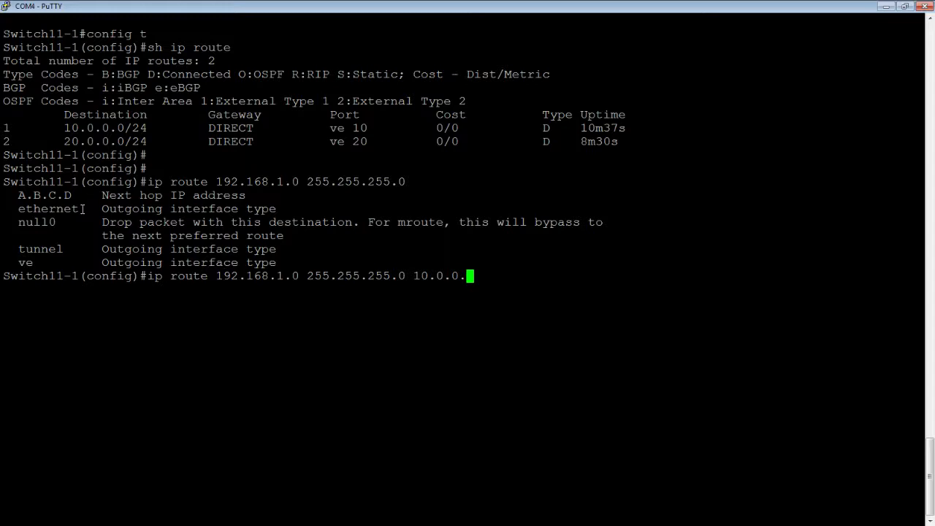
{"action": "type", "text": "2"}
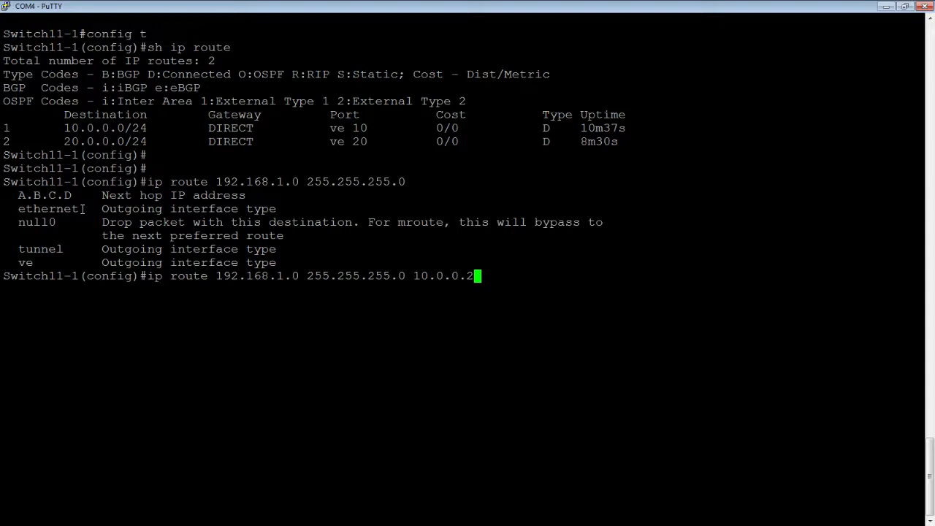
Apply the 192.168.1.0/24 route and verify it with show ip route
{"action": "key", "text": "Return"}
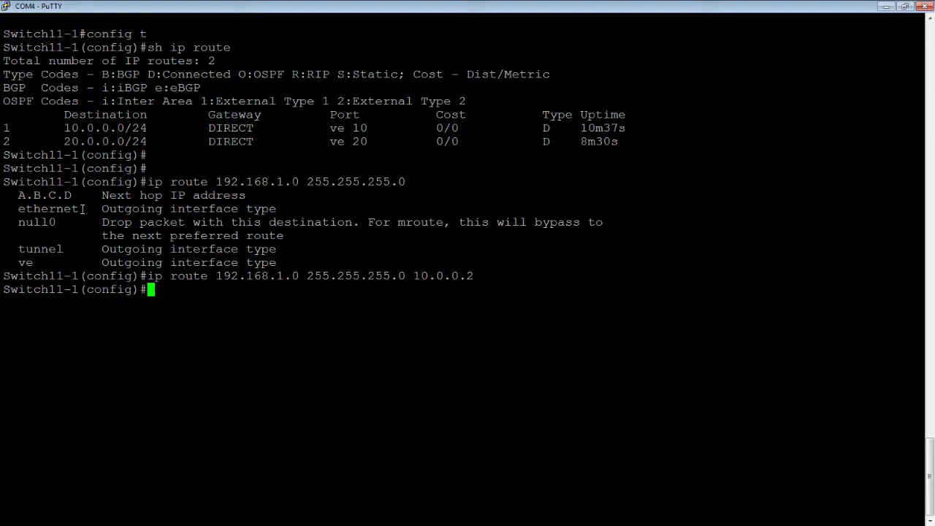
{"action": "type", "text": "show ip"}
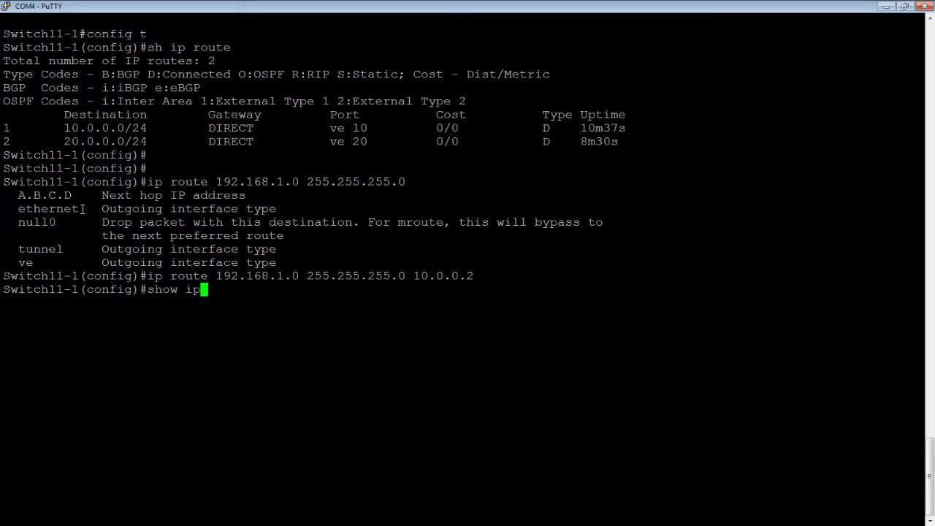
{"action": "key", "text": "Return"}
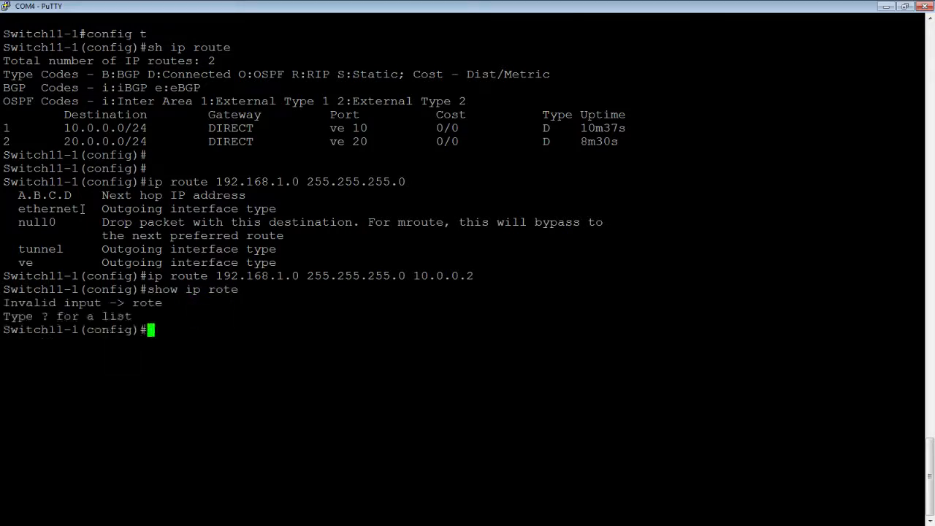
{"action": "type", "text": "show ip ro"}
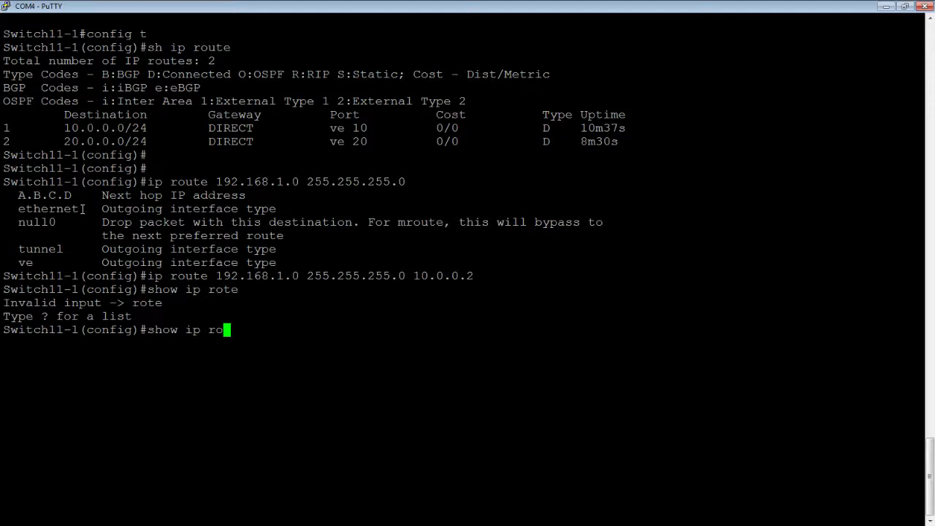
{"action": "key", "text": "Return"}
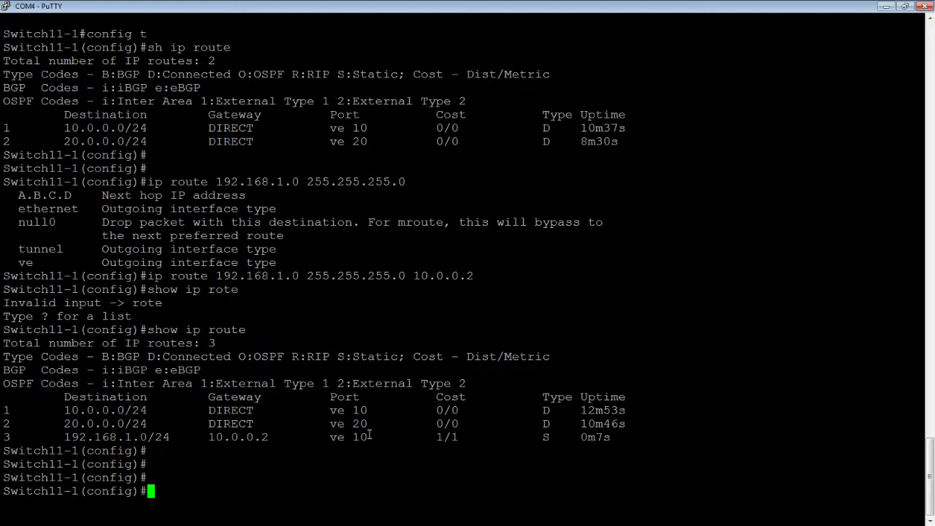
Enter the static route to 192.168.2.0/24 via 30.0.0.2 and open interface ve 10
{"action": "type", "text": "show ip rote"}
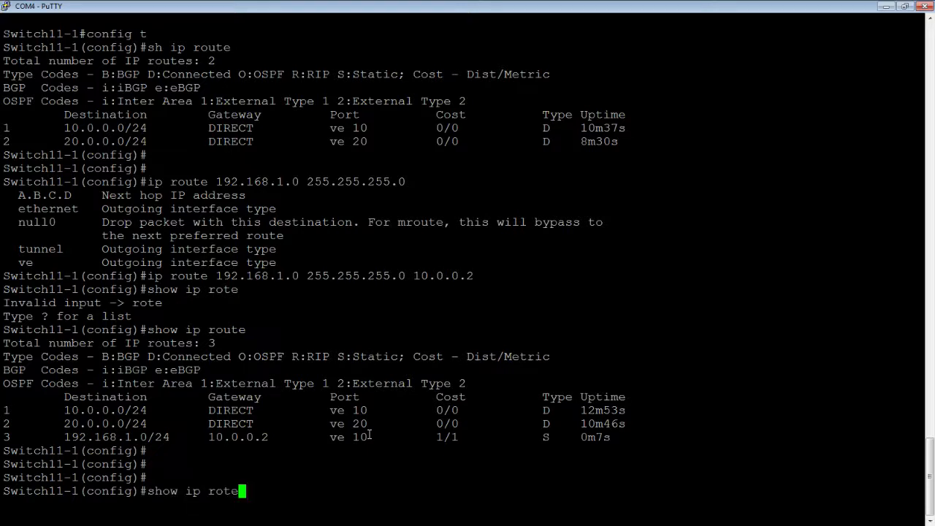
{"action": "type", "text": "ip route 192.168.1.0 255.255.255.0 10.0.0.2"}
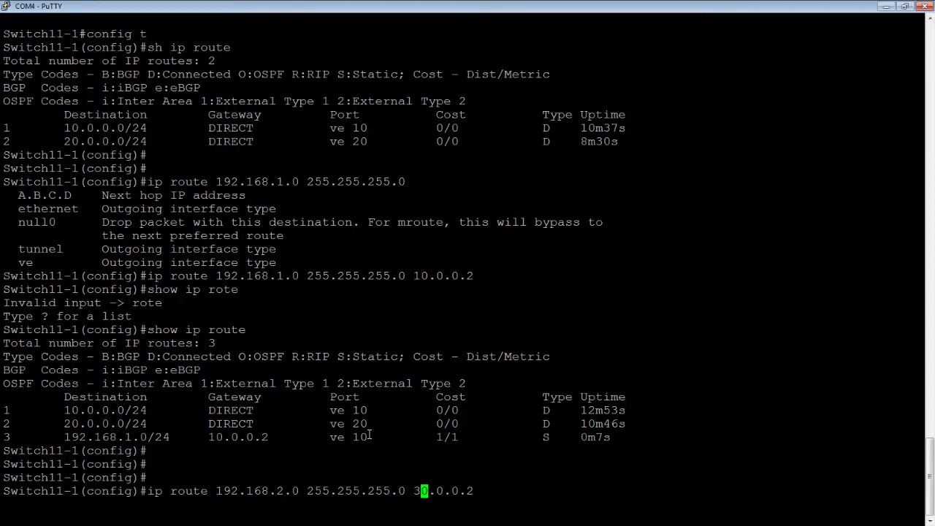
{"action": "key", "text": "Return"}
{"action": "type", "text": "show ip route"}
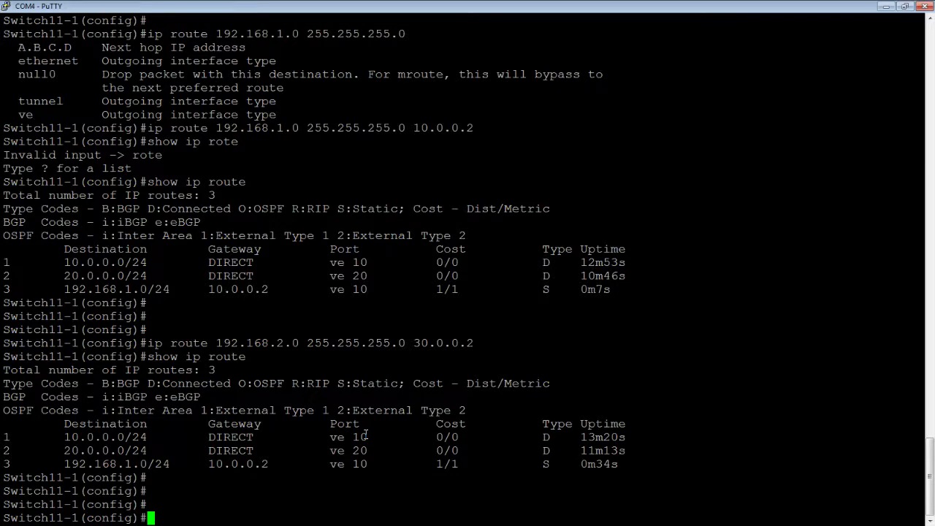
{"action": "type", "text": "int ve 10"}
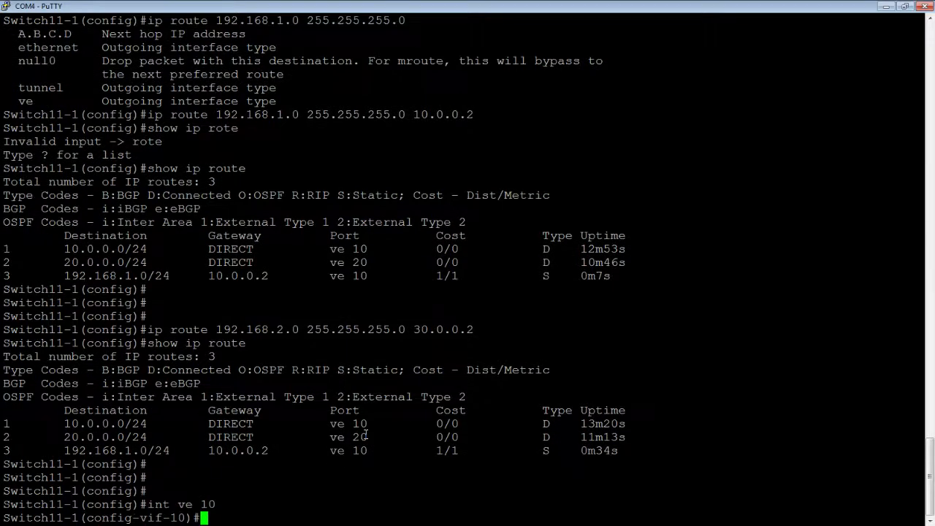
Assign 30.0.0.1/24 to ve 10 and display the five-route table
{"action": "type", "text": "ip addr"}
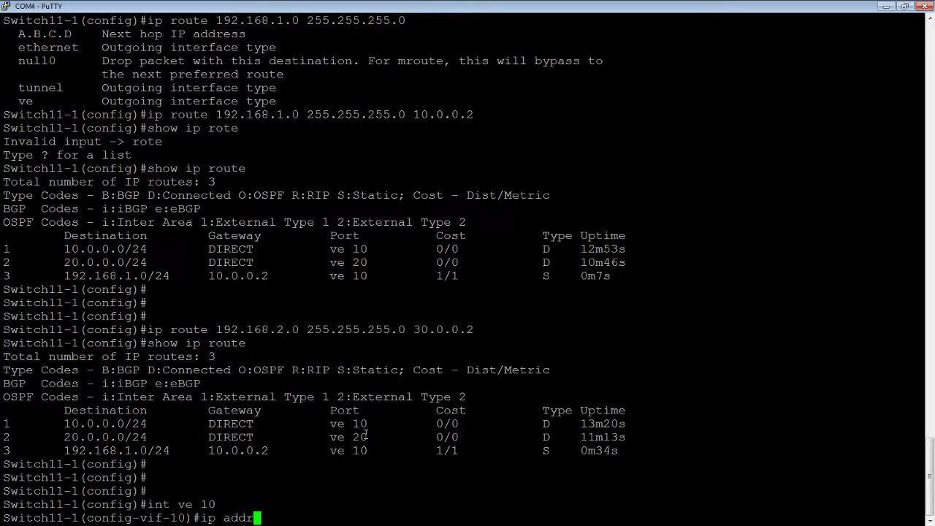
{"action": "type", "text": "ess 30."}
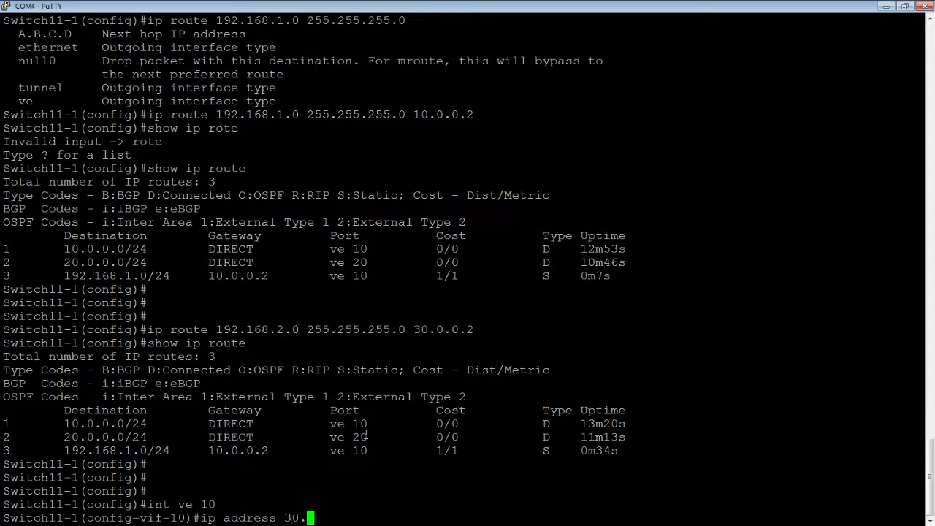
{"action": "type", "text": "0.0.1/24"}
{"action": "type", "text": "shiow"}
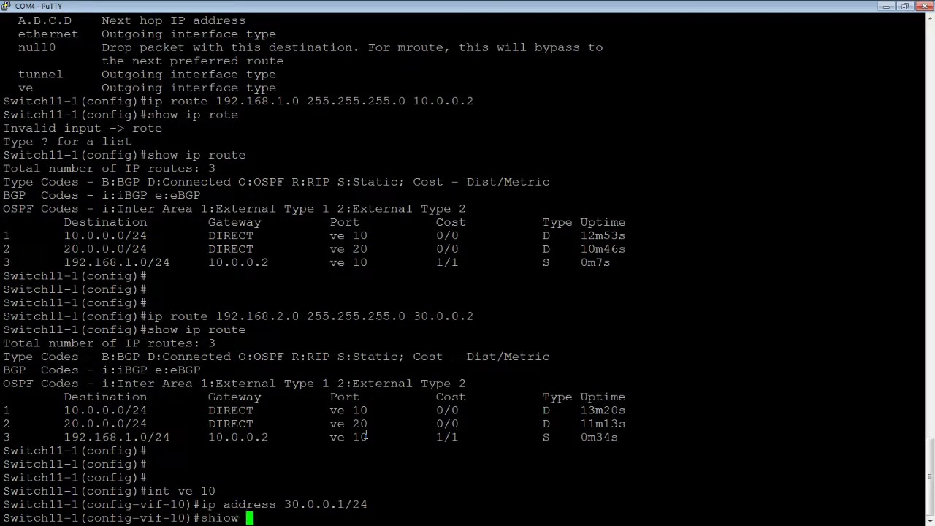
{"action": "key", "text": "BackSpace"}
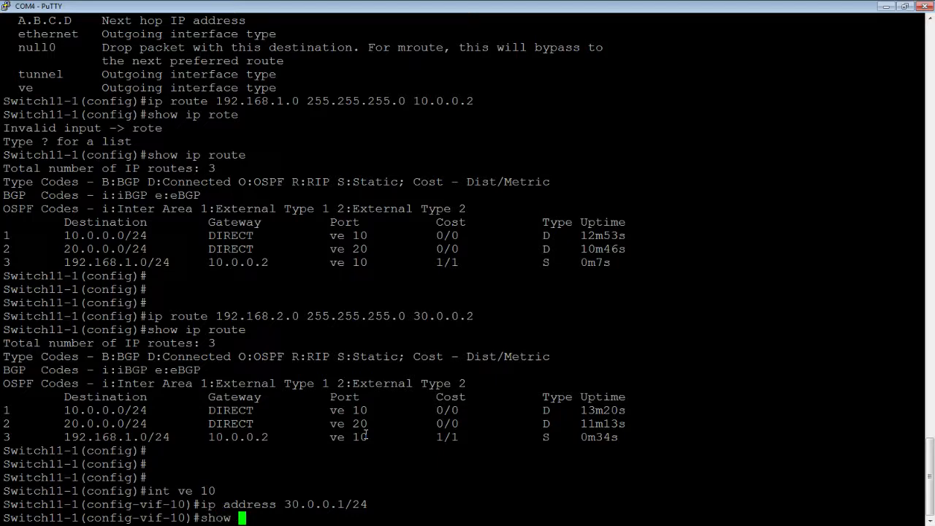
{"action": "type", "text": " ip route"}
{"action": "key", "text": "Return"}
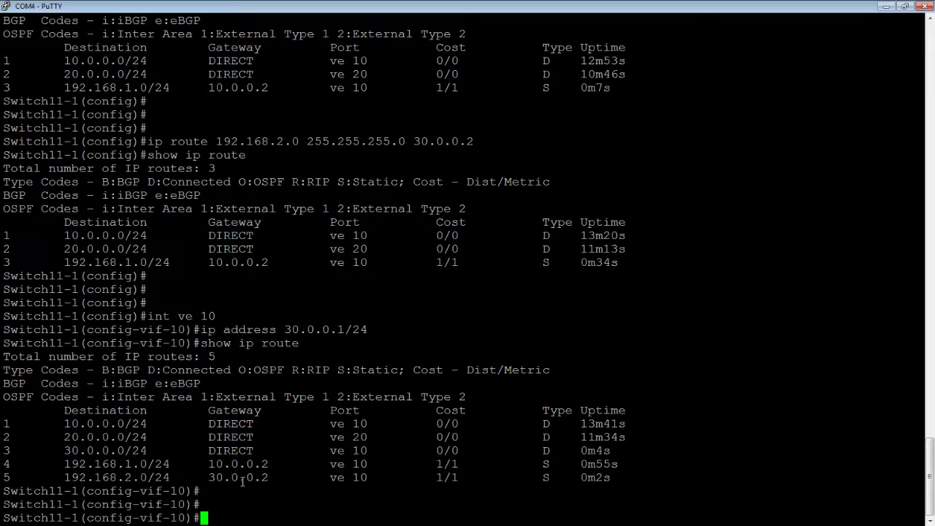
{"action": "mouse_move", "coordinate": [297, 461]}
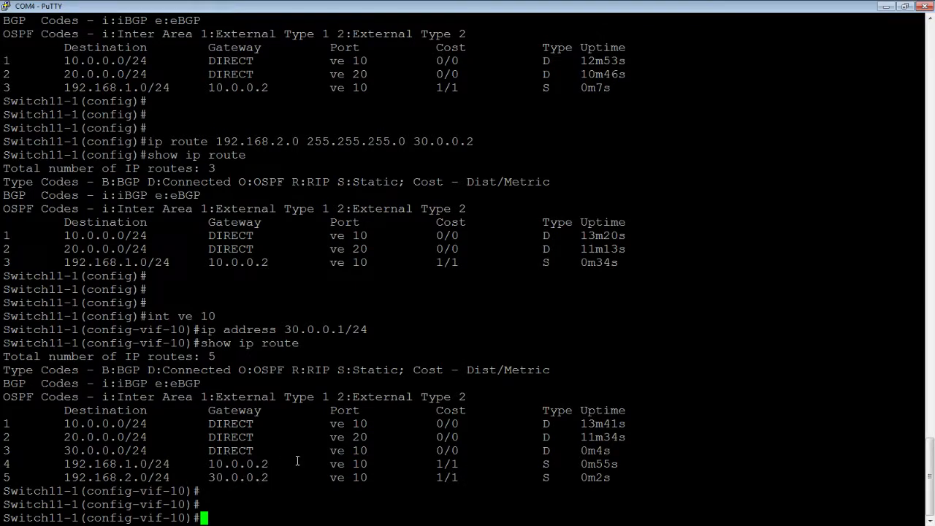
{"action": "mouse_move", "coordinate": [203, 475]}
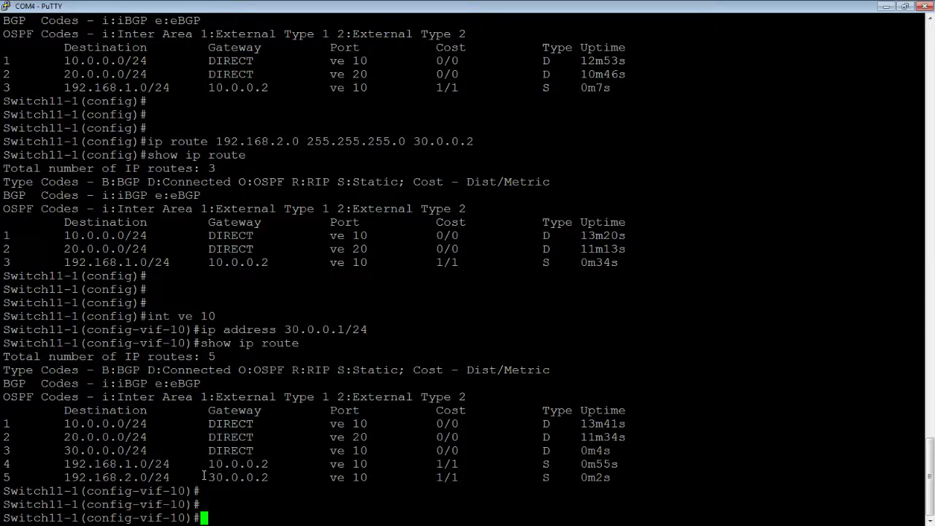
Attempt the 192.168.3.0/24 route, with a mistyped null0 and without a next hop
{"action": "type", "text": "ip ro"}
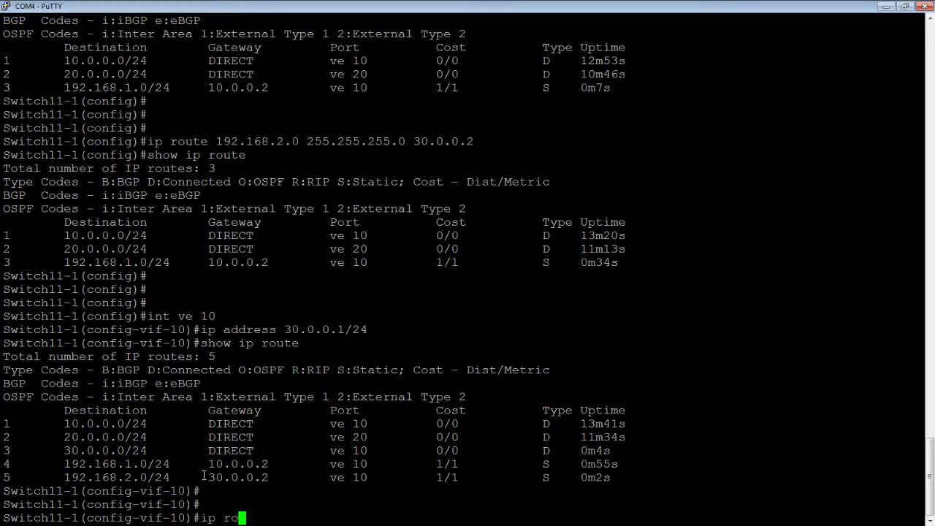
{"action": "type", "text": "ute"}
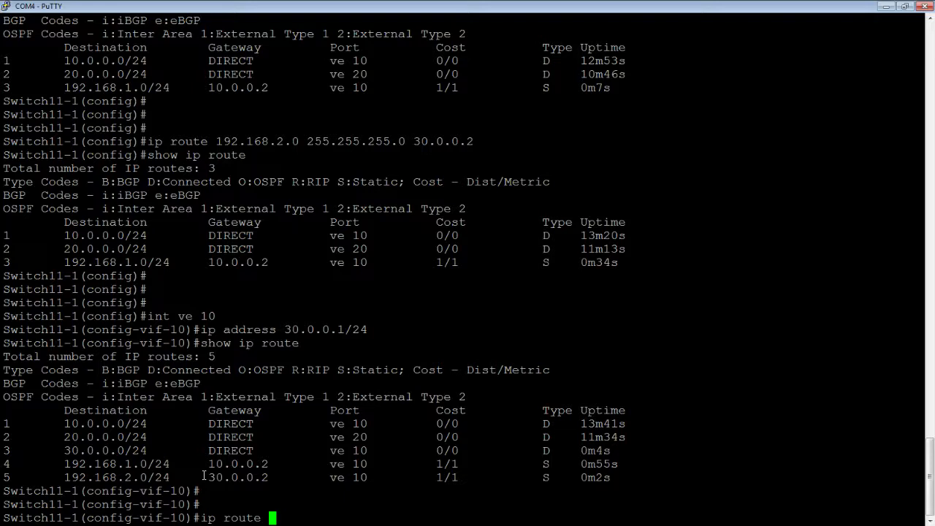
{"action": "type", "text": "192.168.3.0/24 nu"}
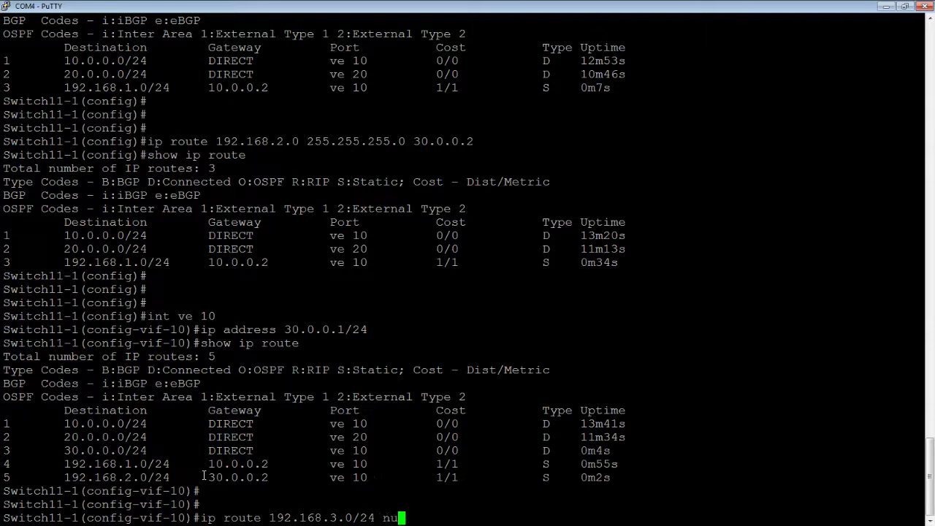
{"action": "type", "text": "ll10"}
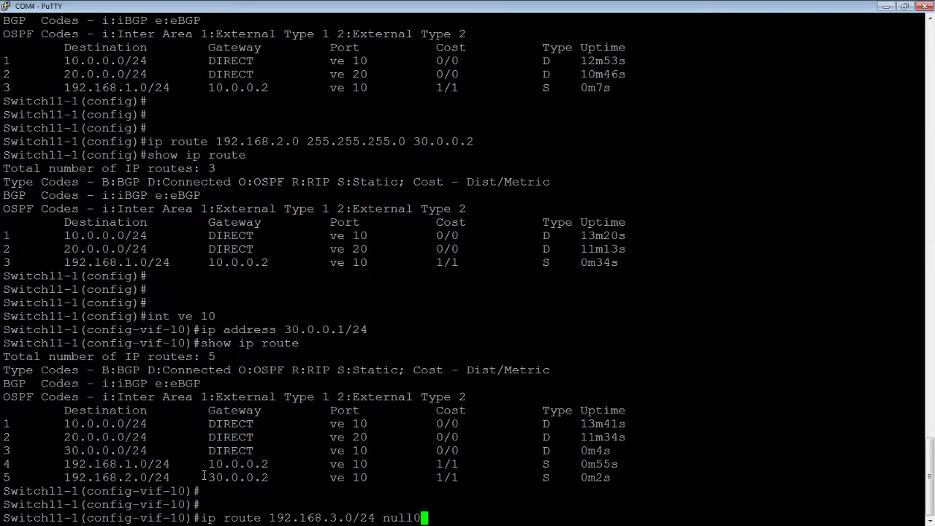
{"action": "key", "text": "Return"}
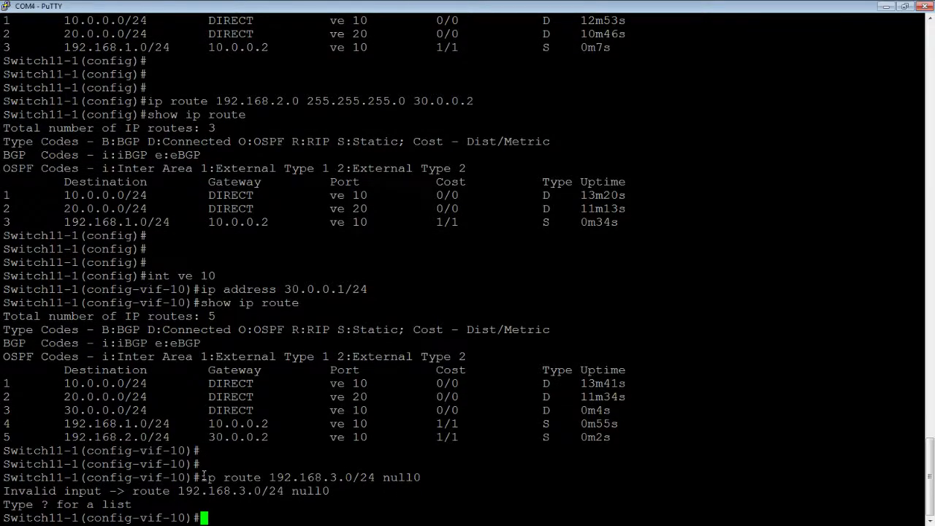
{"action": "type", "text": "ip route 192.168.3.0/24"}
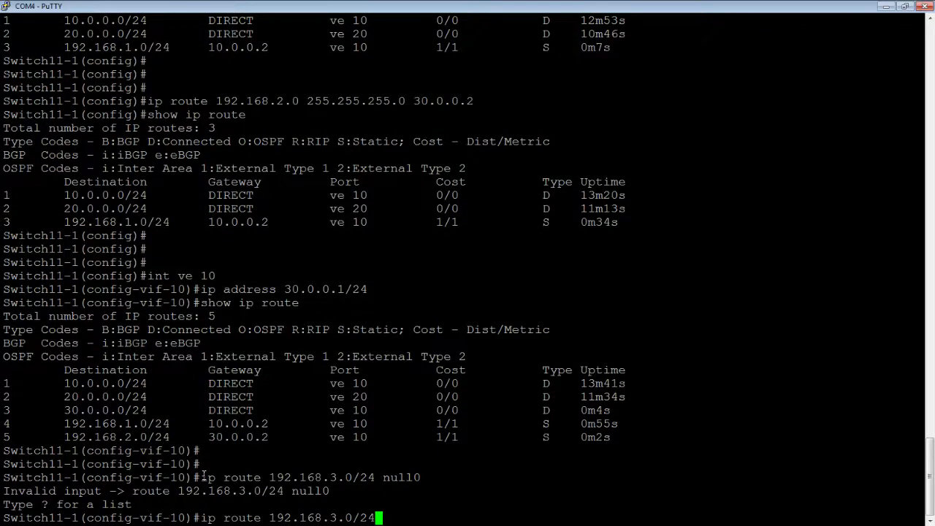
{"action": "key", "text": "Return"}
{"action": "type", "text": "exit"}
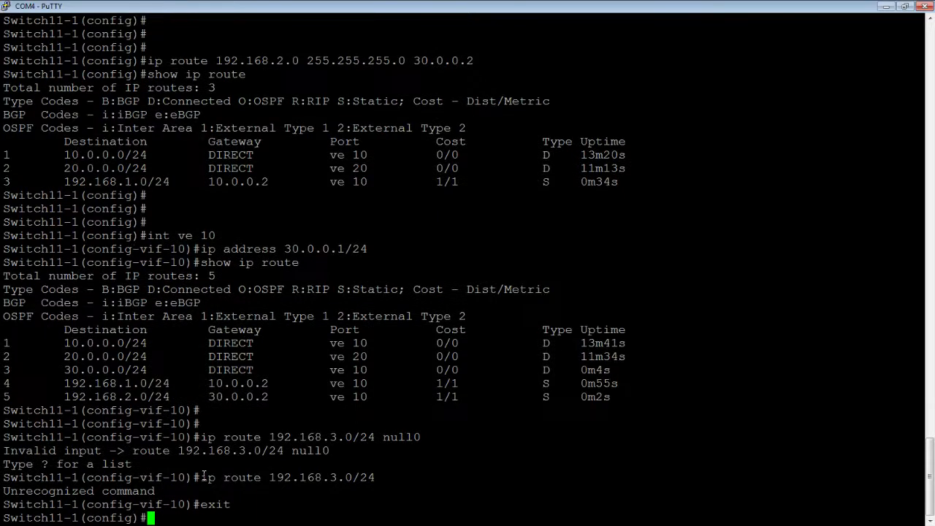
Add the 192.168.3.0/24 null0 drop route and check the six-route table
{"action": "type", "text": "ip route 192.168.3.0/24 null0"}
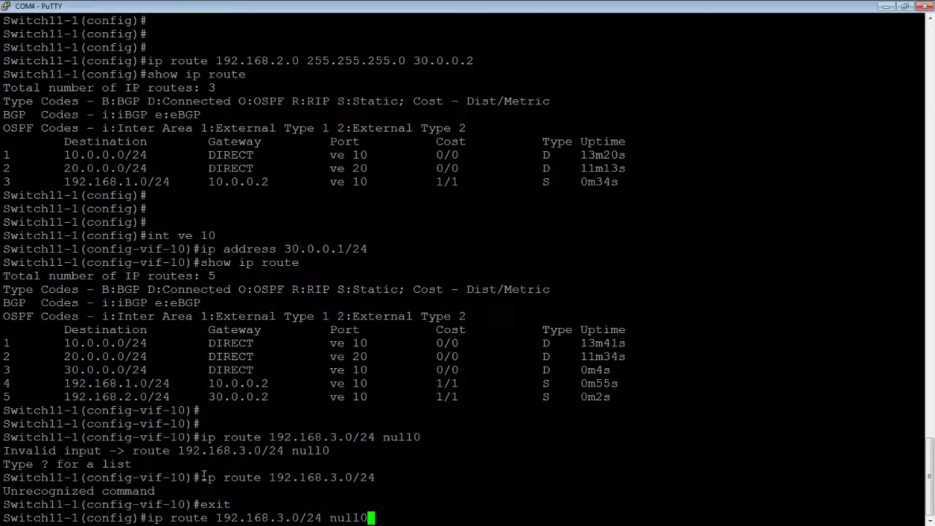
{"action": "key", "text": "Return"}
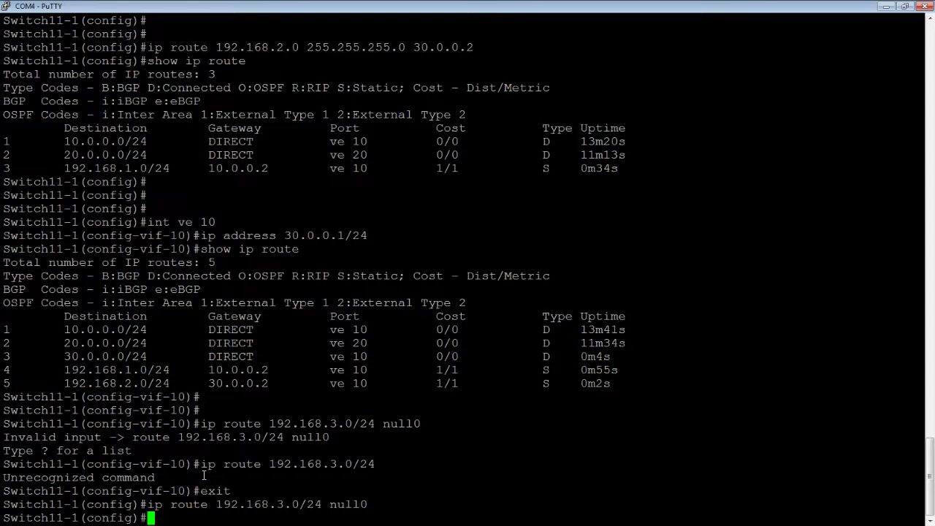
{"action": "type", "text": "show ip r"}
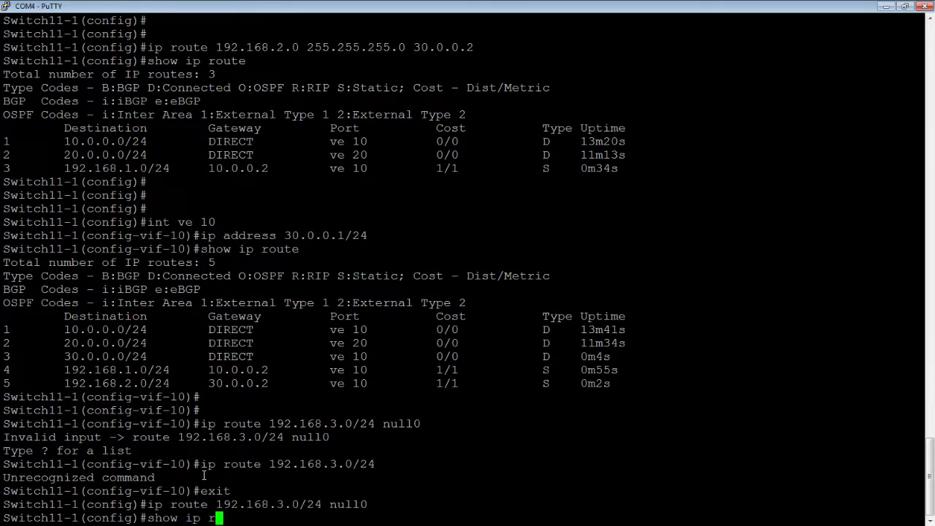
{"action": "key", "text": "Return"}
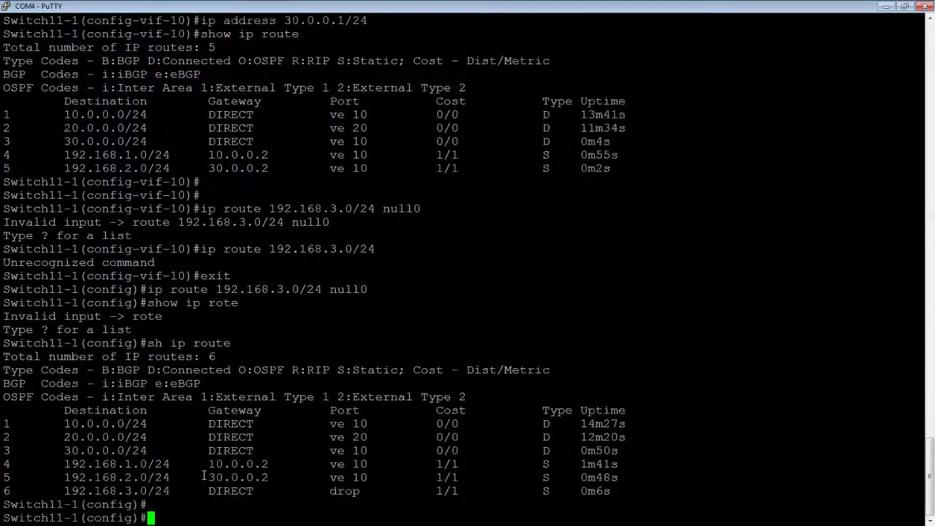
{"action": "scroll", "scroll_direction": "down", "scroll_amount": 3}
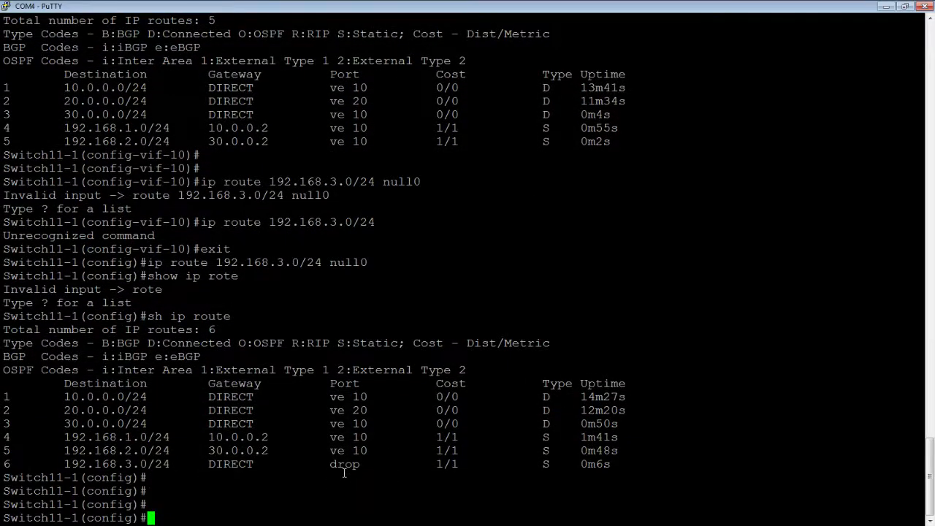